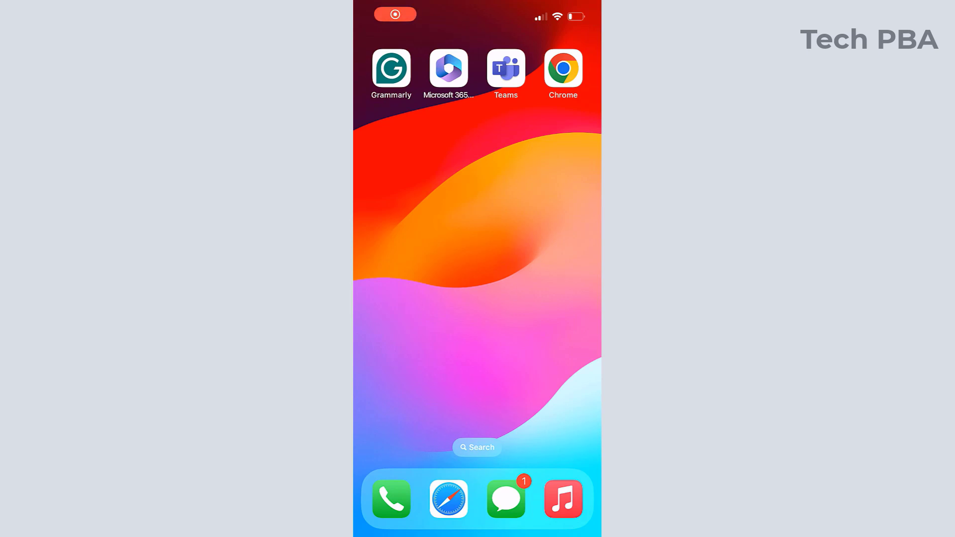
Swipe across Home Screen pages to reach the page holding the Settings icon
scroll("left", 3)
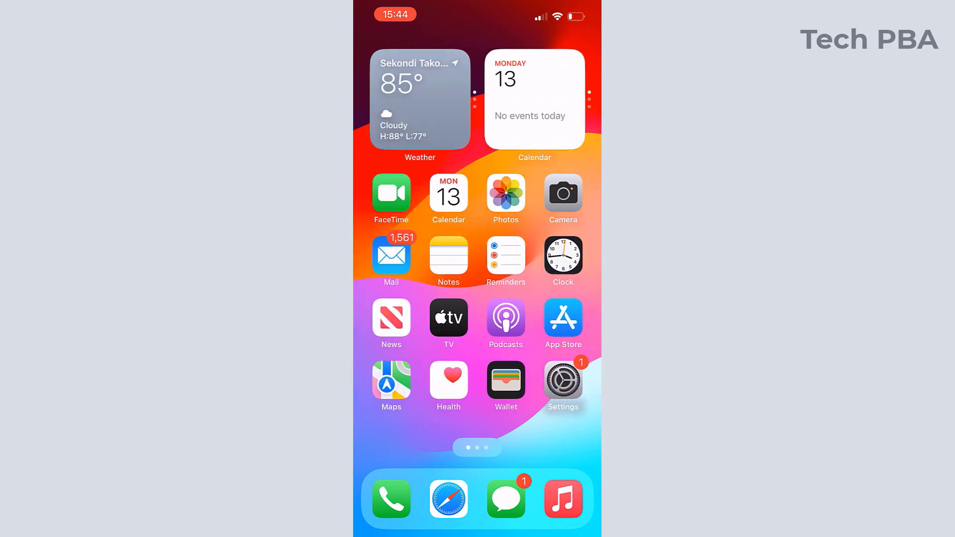
scroll("left", 3)
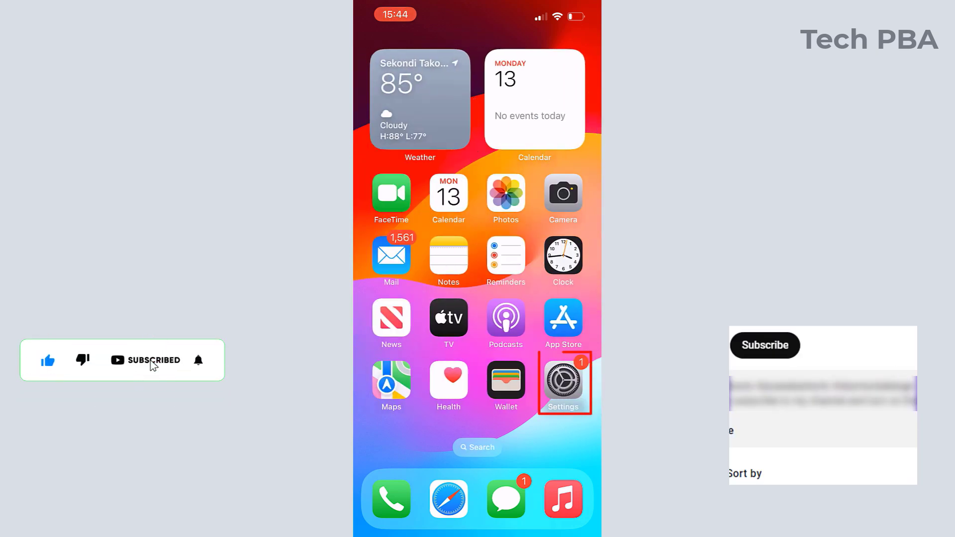
From Settings, reach Chrome's Default Browser App choices, where Safari is still checked
left_click(562, 381)
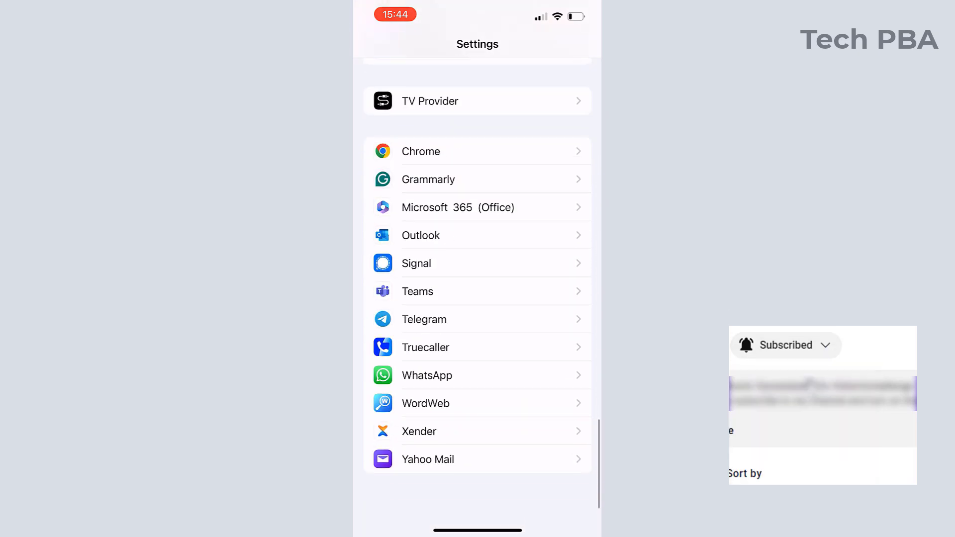
scroll("down", 3)
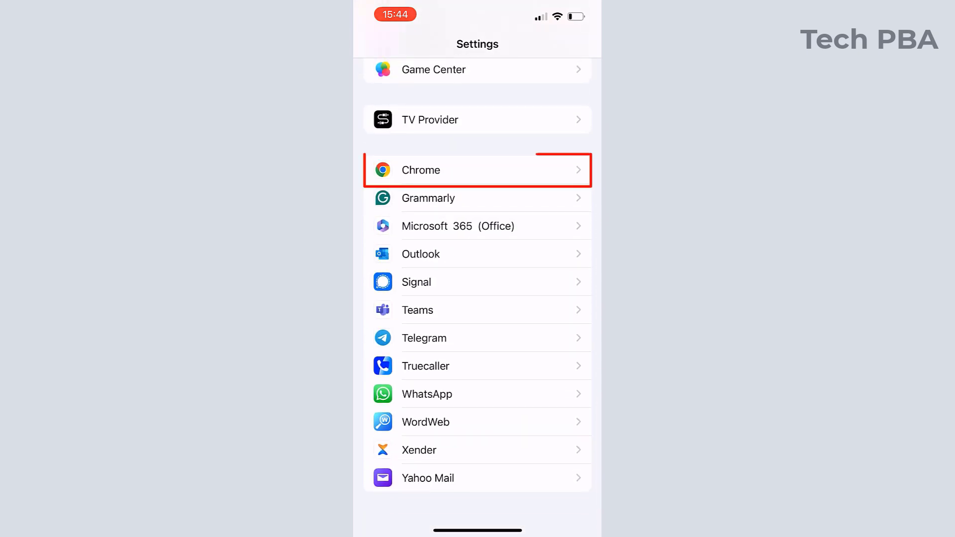
left_click(477, 170)
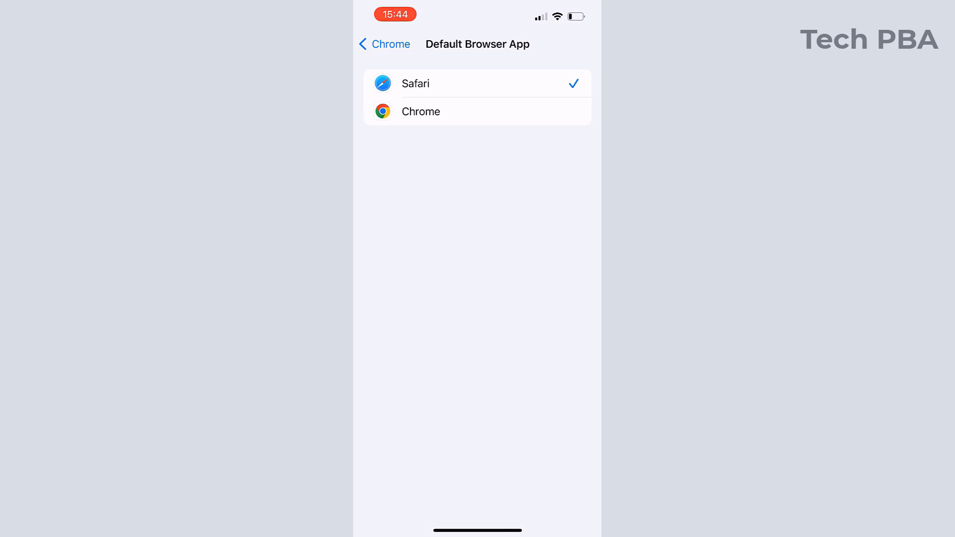
Check Chrome as the default browser and back out to the main Settings list
left_click(421, 111)
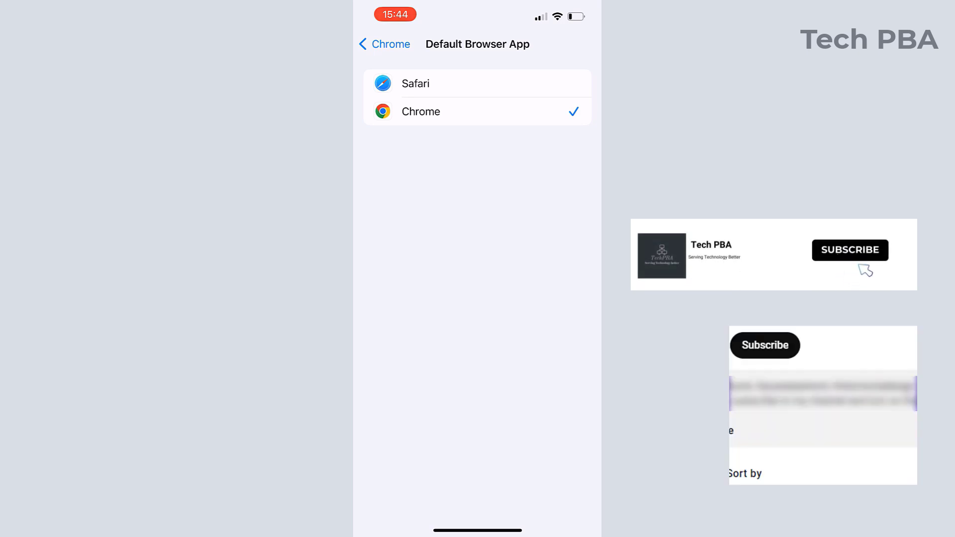
mouse_move(760, 364)
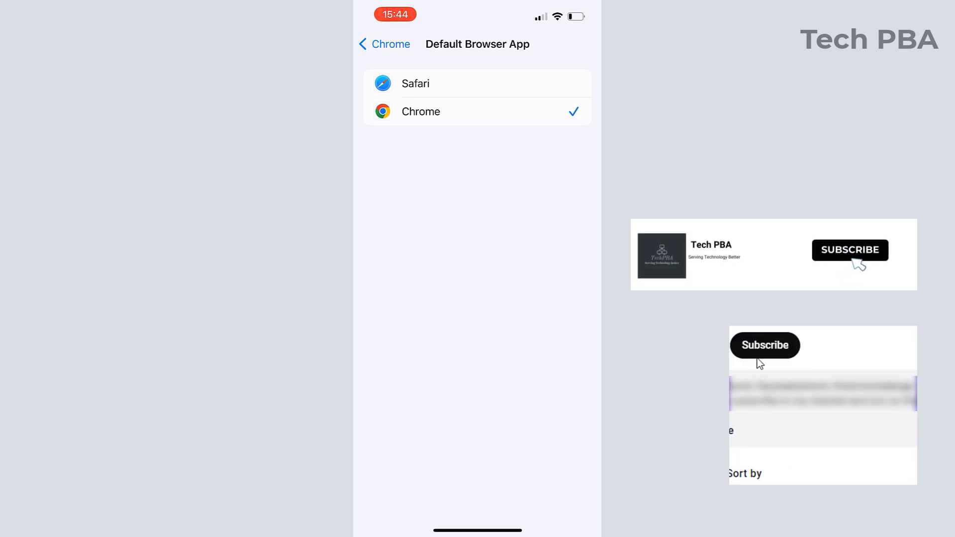
left_click(385, 44)
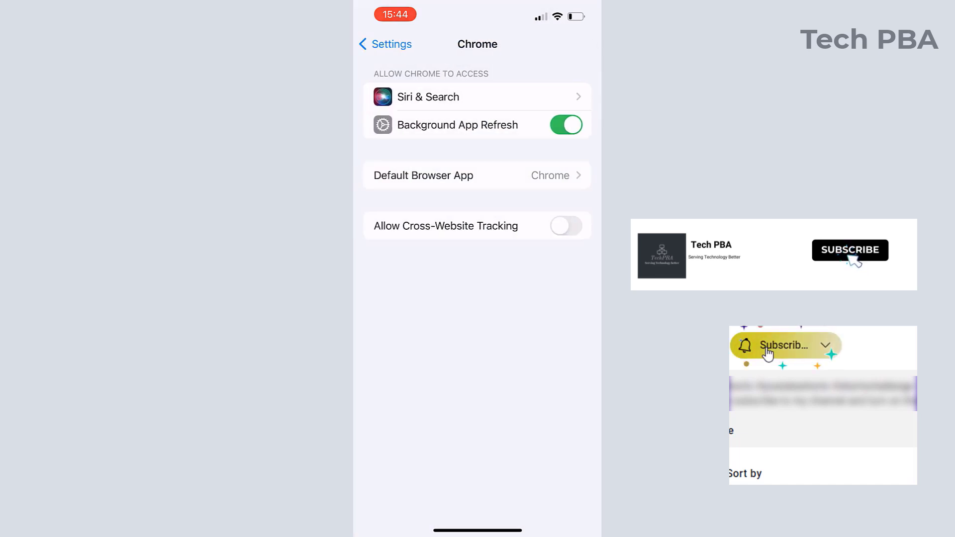
left_click(784, 345)
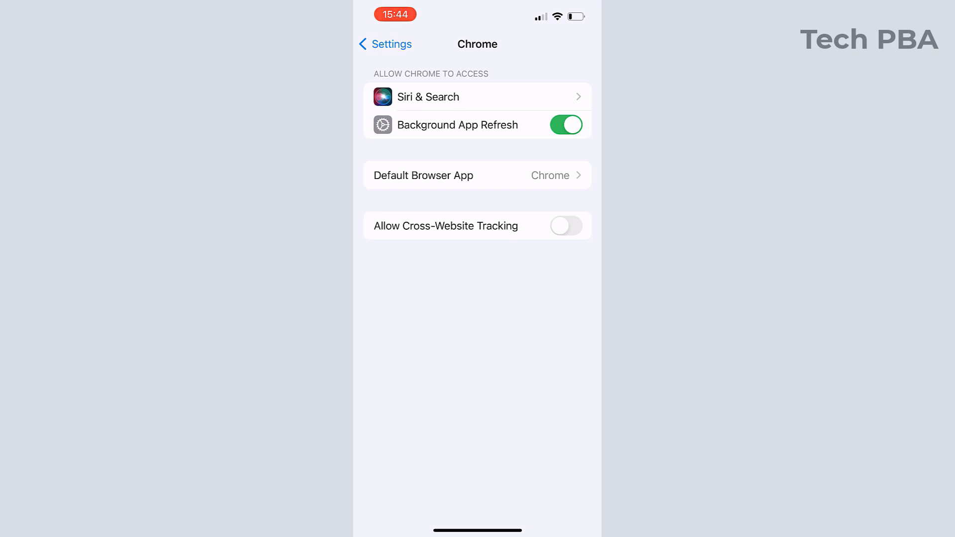
left_click(385, 44)
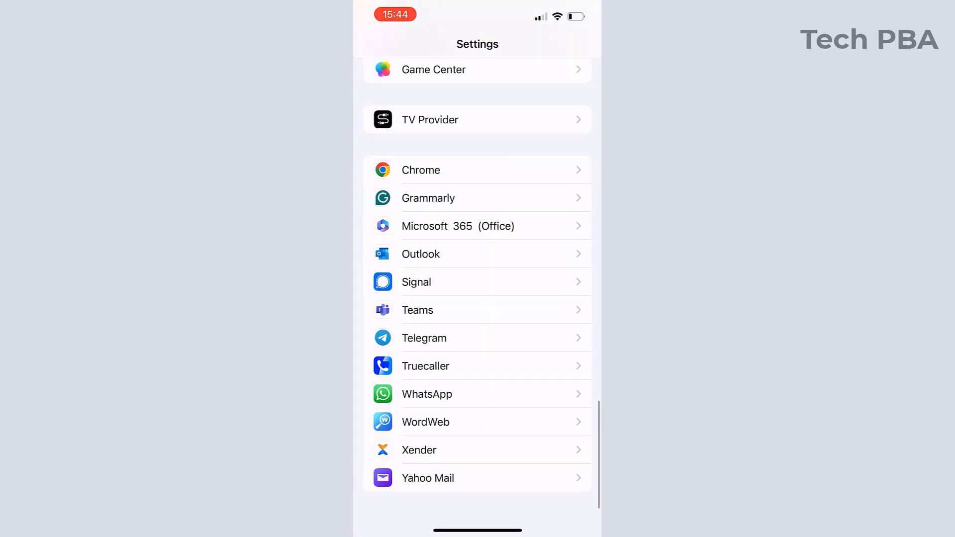
Select Outlook as the Default Mail App and back out to the main Settings list
scroll("up", 3)
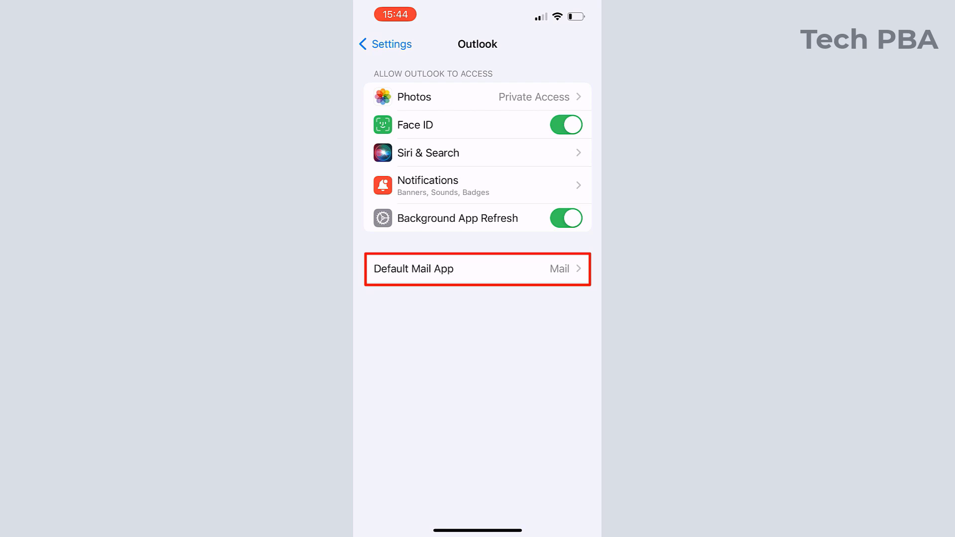
left_click(477, 269)
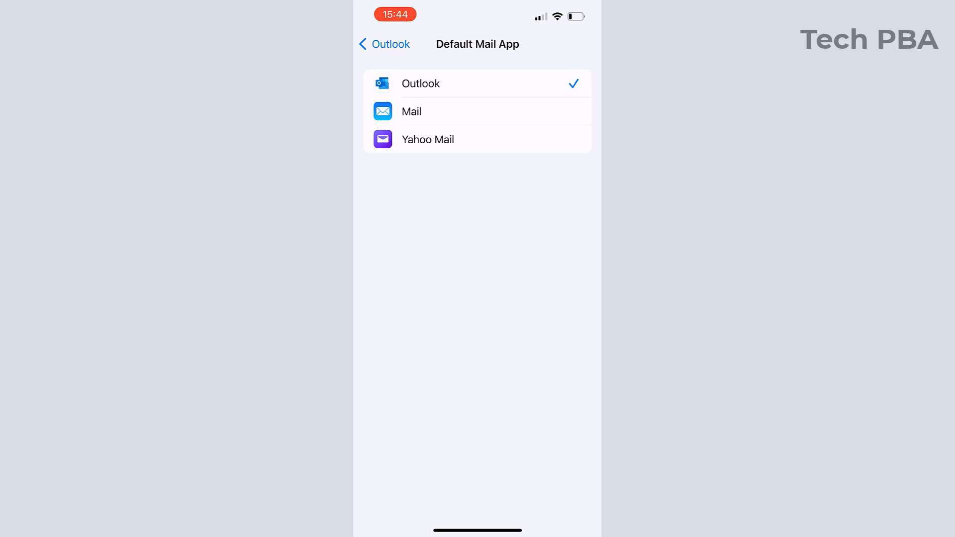
left_click(383, 43)
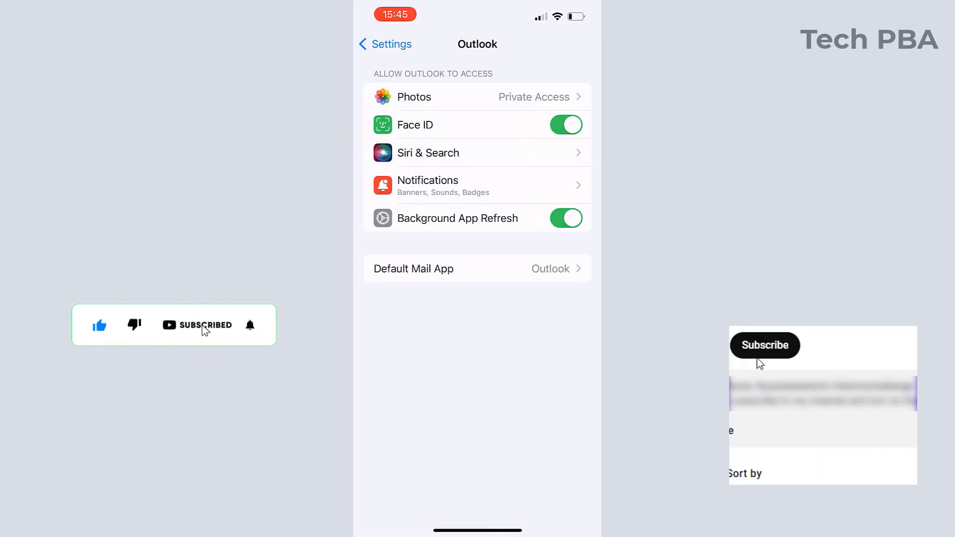
left_click(385, 44)
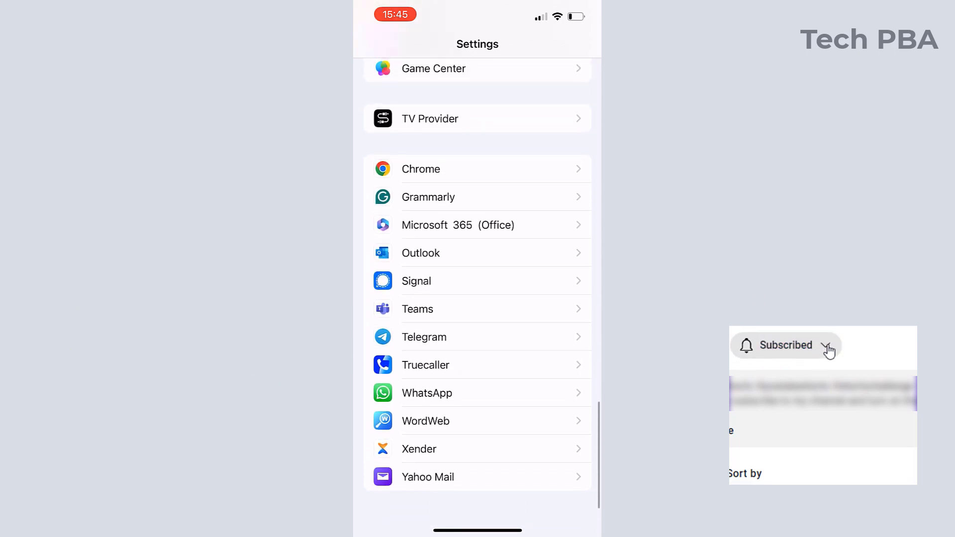
left_click(786, 345)
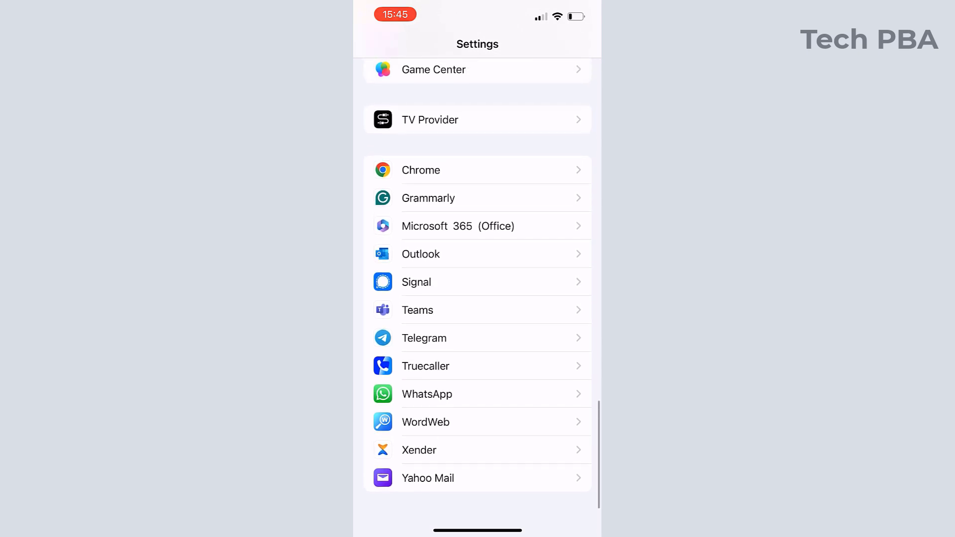
scroll("down", 3)
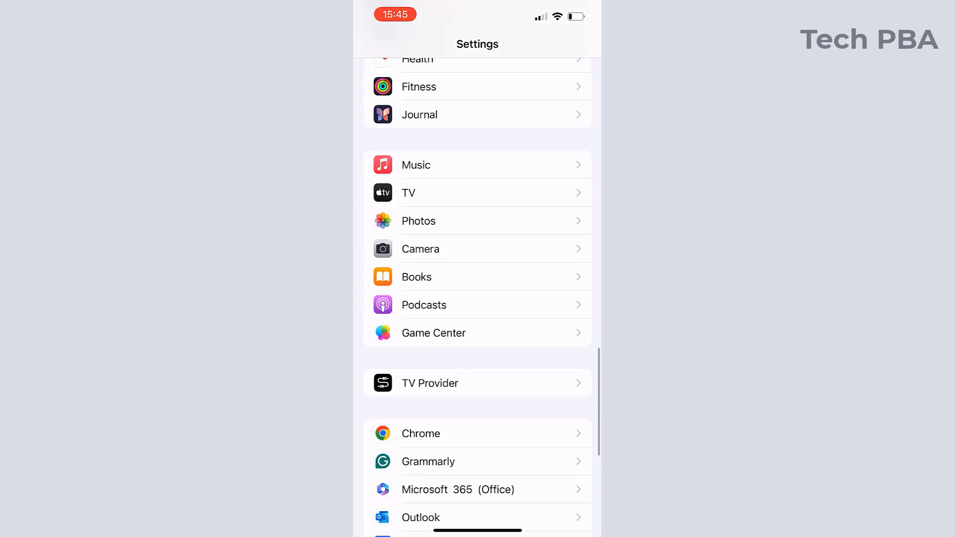
scroll("down", 3)
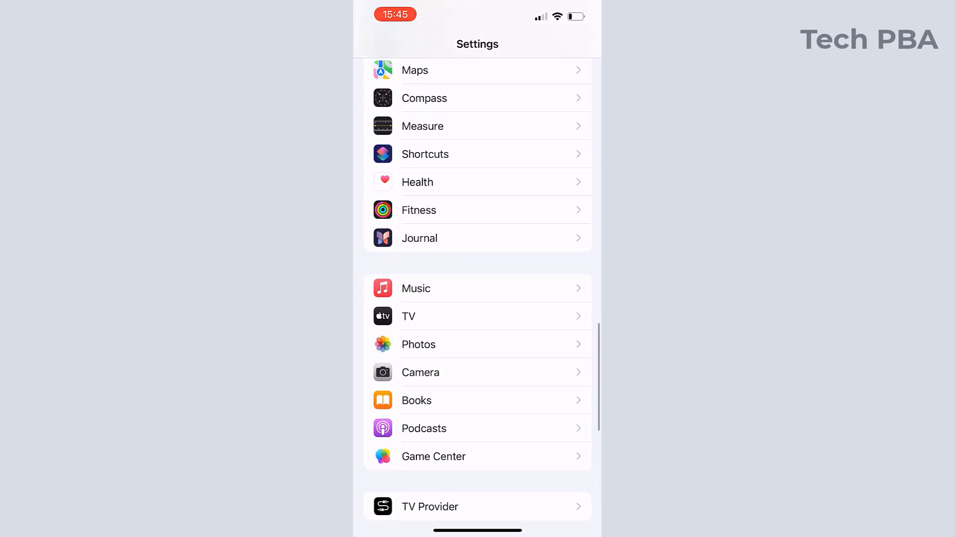
scroll("down", 3)
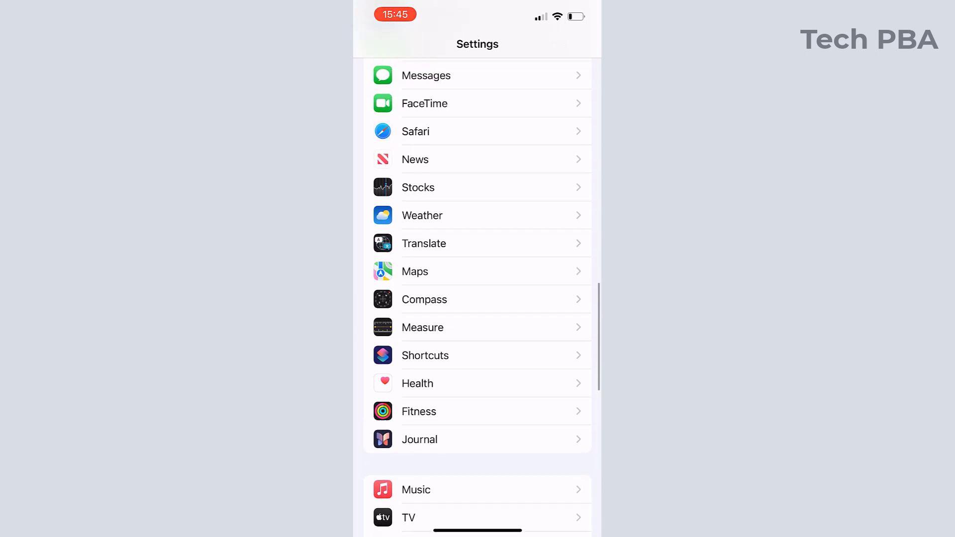
scroll("down", 3)
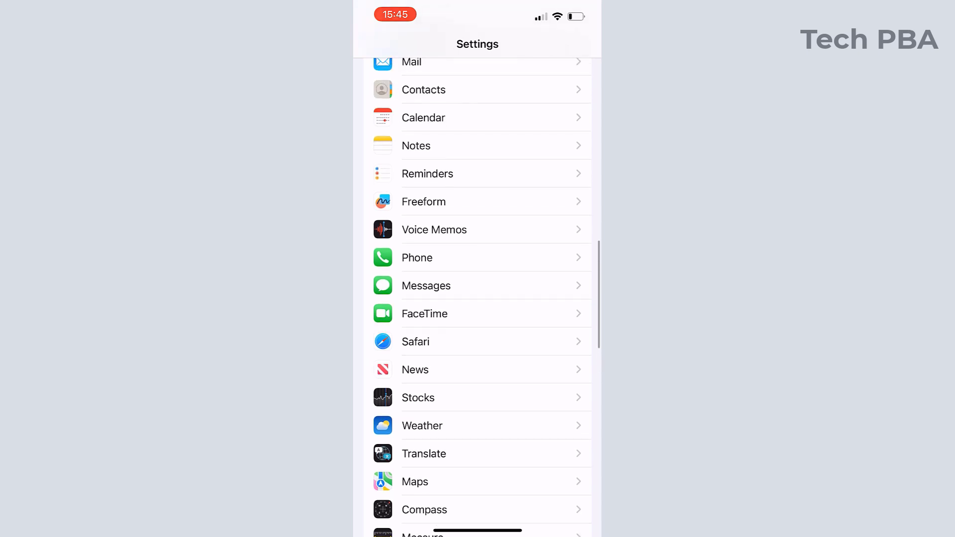
scroll("down", 3)
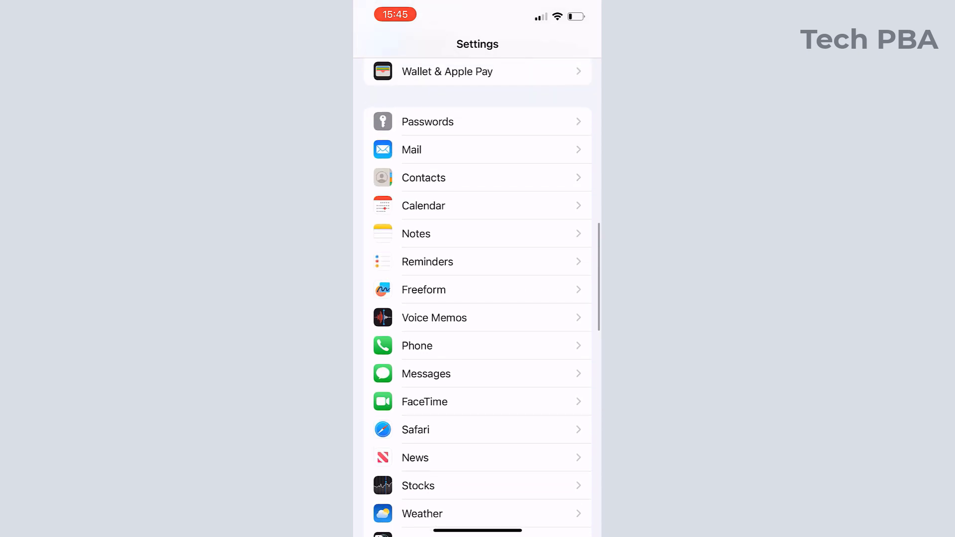
scroll("down", 3)
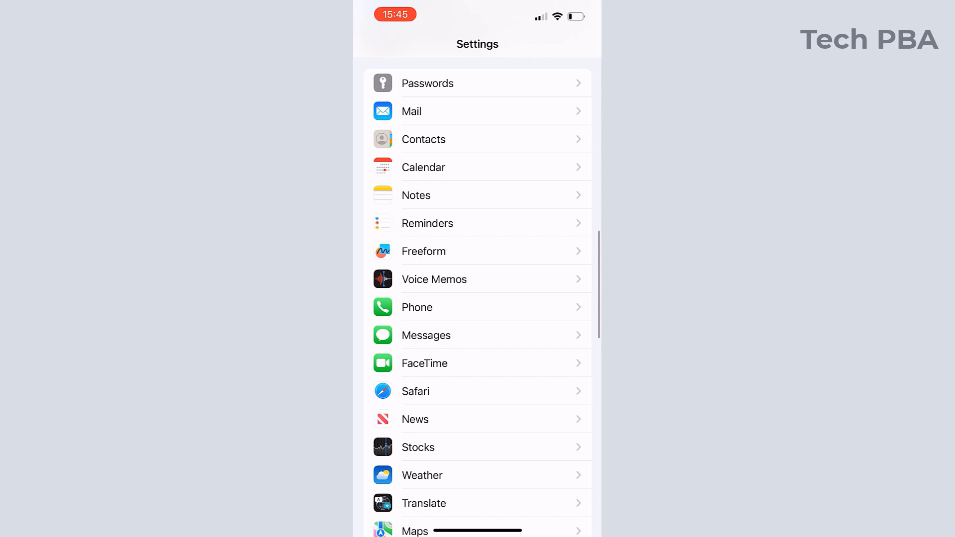
left_click(426, 335)
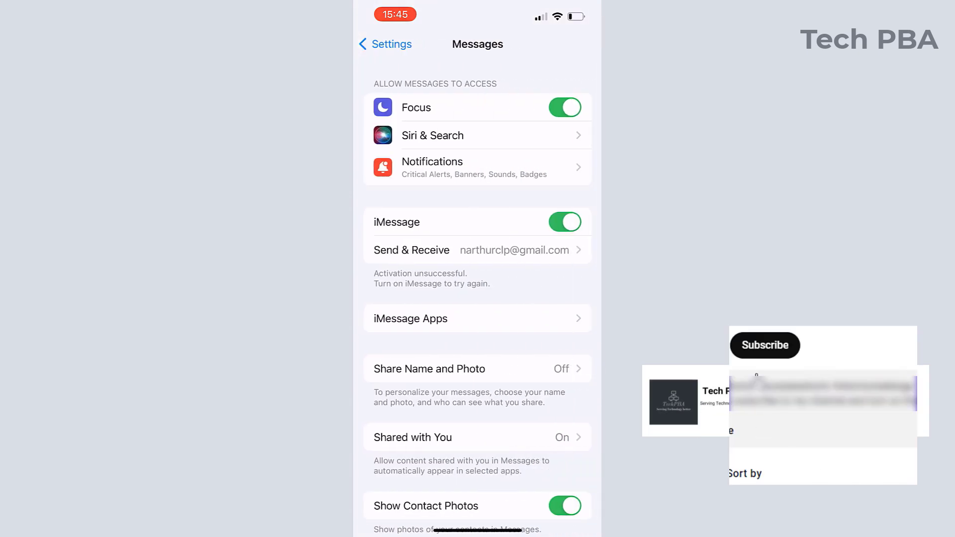
scroll("down", 3)
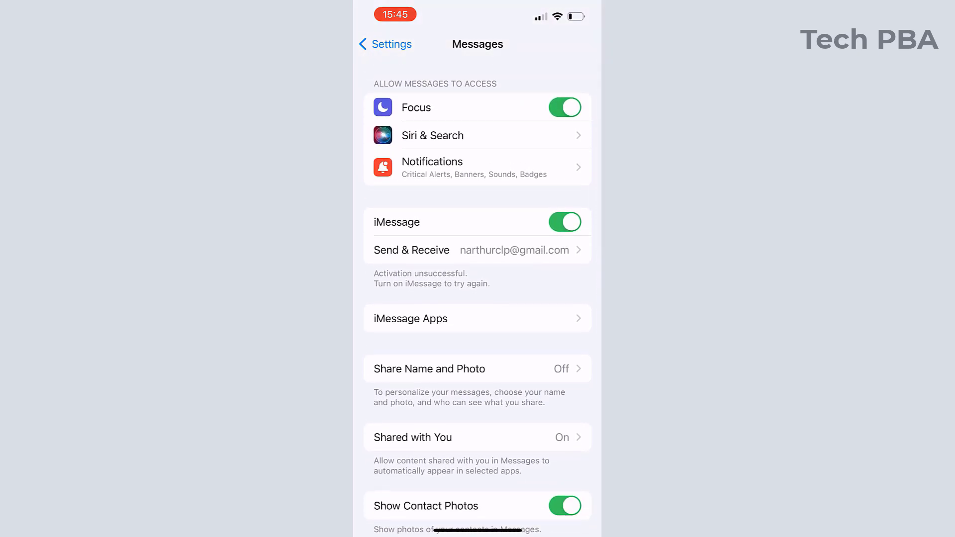
left_click(385, 43)
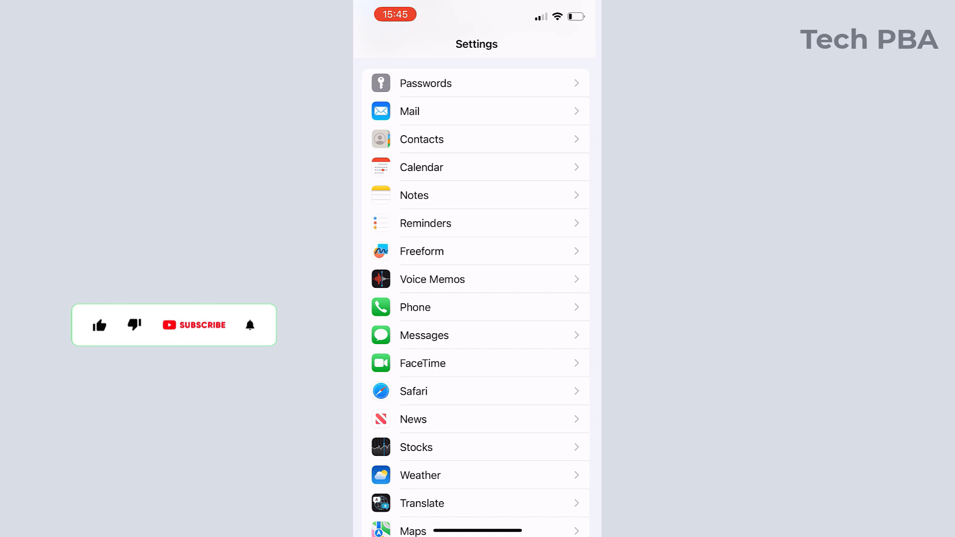
scroll("down", 3)
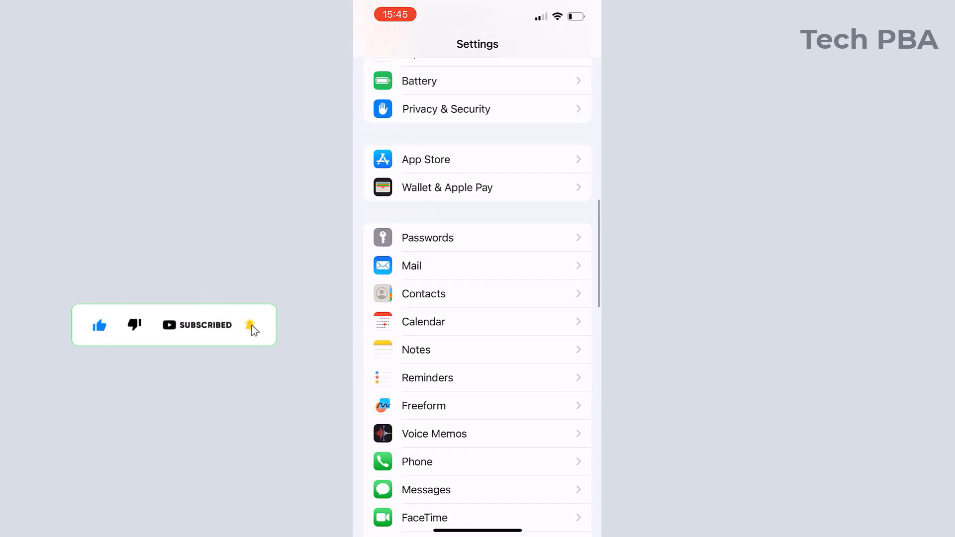
scroll("down", 3)
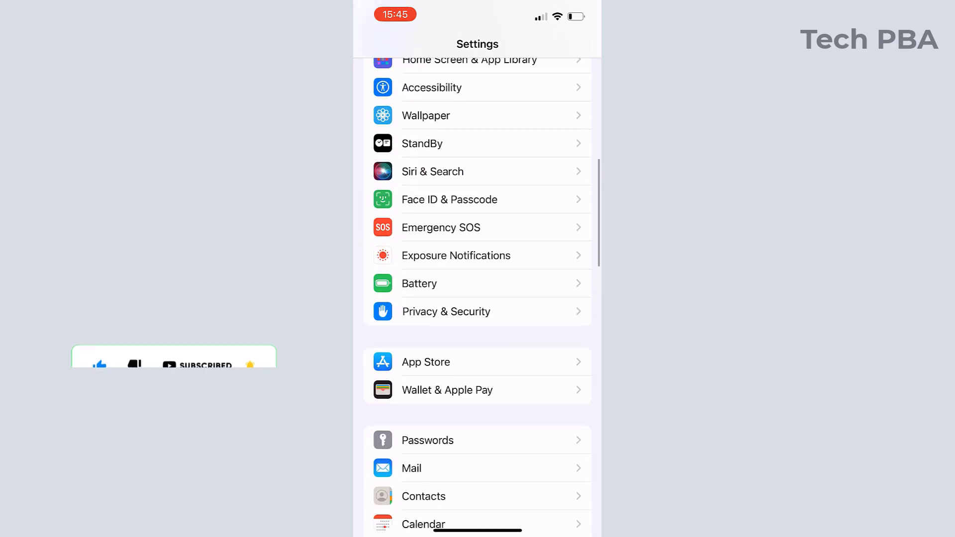